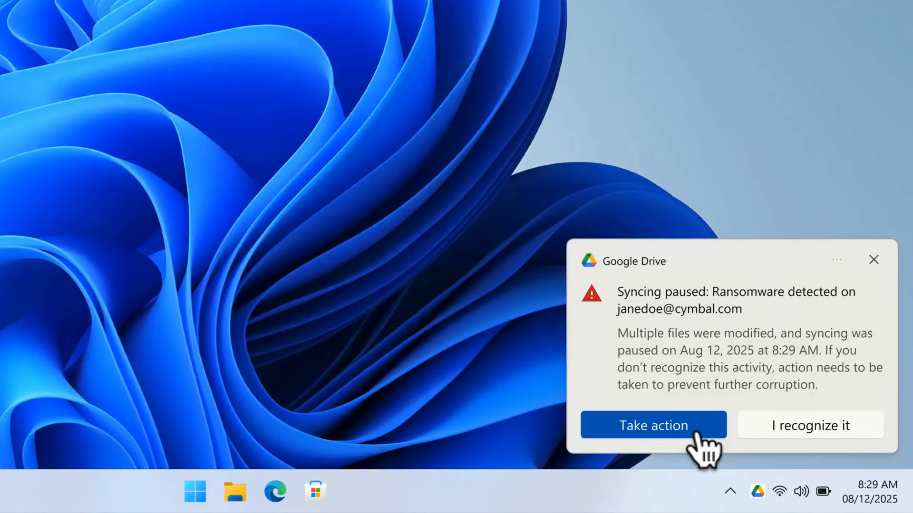
# Follow the ransomware alert's Take action prompt into the Drive restoration tool
pyautogui.click(652, 425)
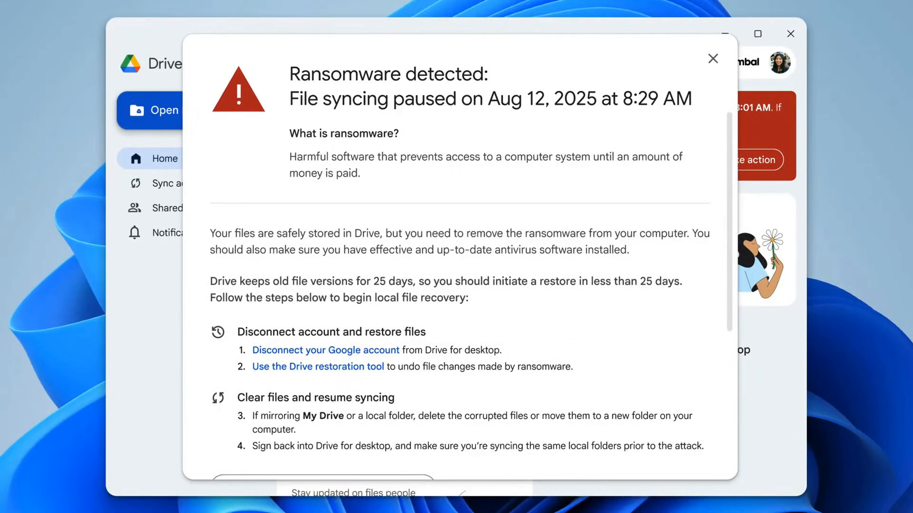
pyautogui.moveTo(366, 390)
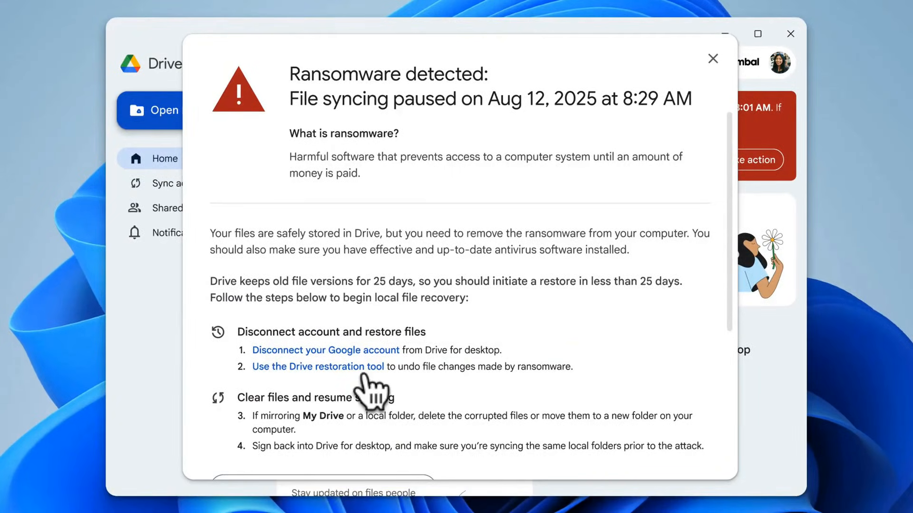
pyautogui.click(317, 367)
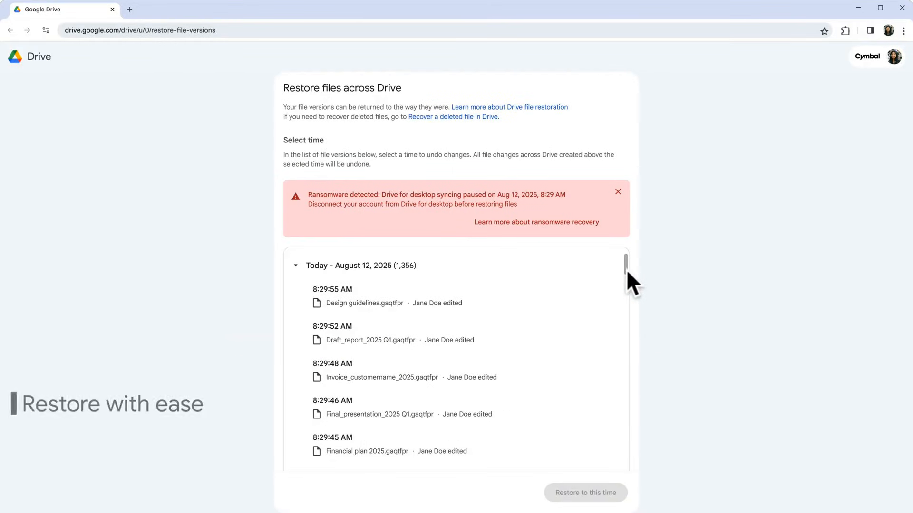
# Mark the 8:29:39 AM, August 12, 2025 entry in the version list as the restore point
pyautogui.scroll(-3)
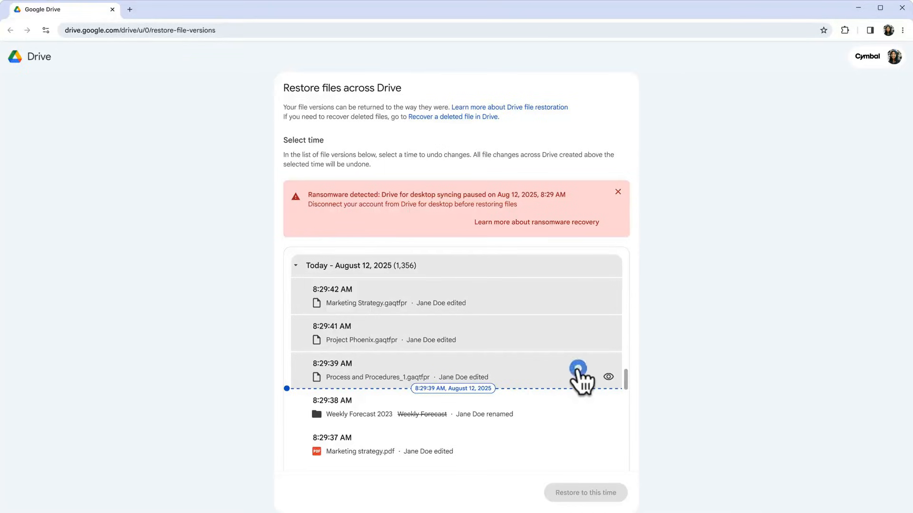
pyautogui.click(578, 367)
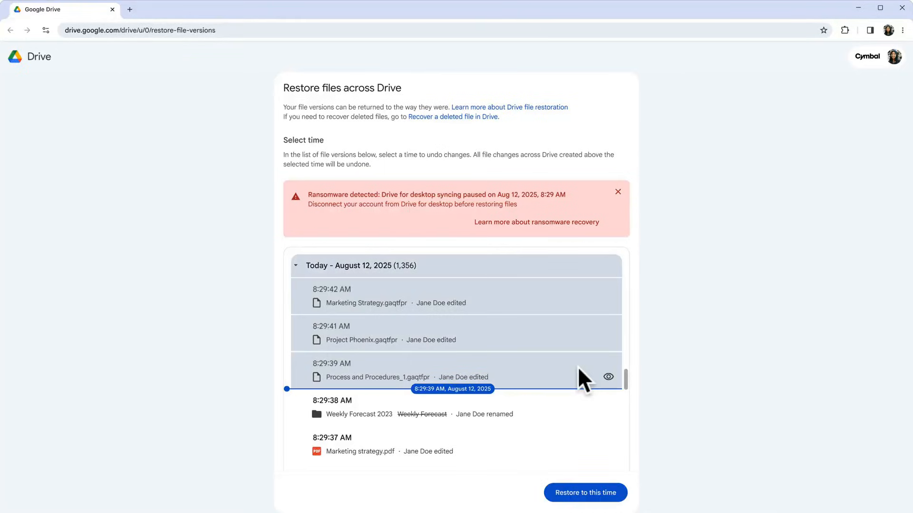
# Restore 369 files to 8:29:39 AM, acknowledging others' files may change, and view the success email
pyautogui.click(585, 492)
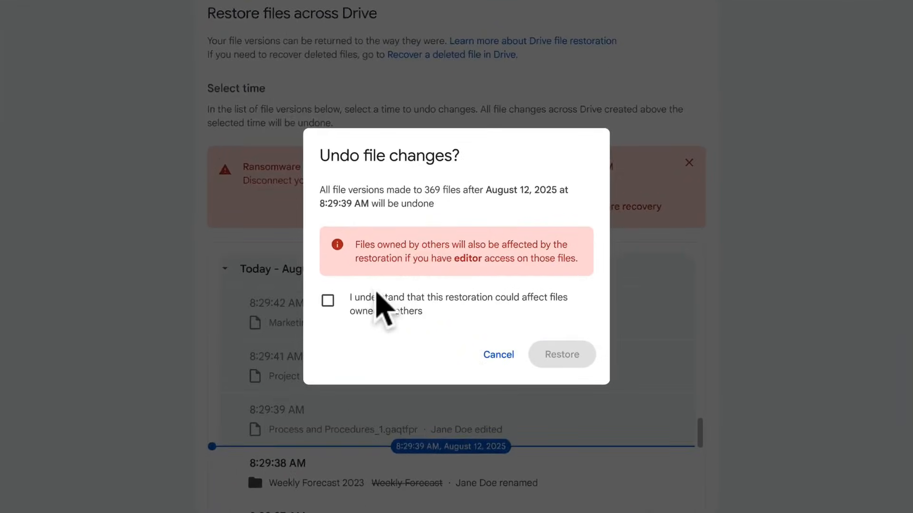
pyautogui.click(328, 301)
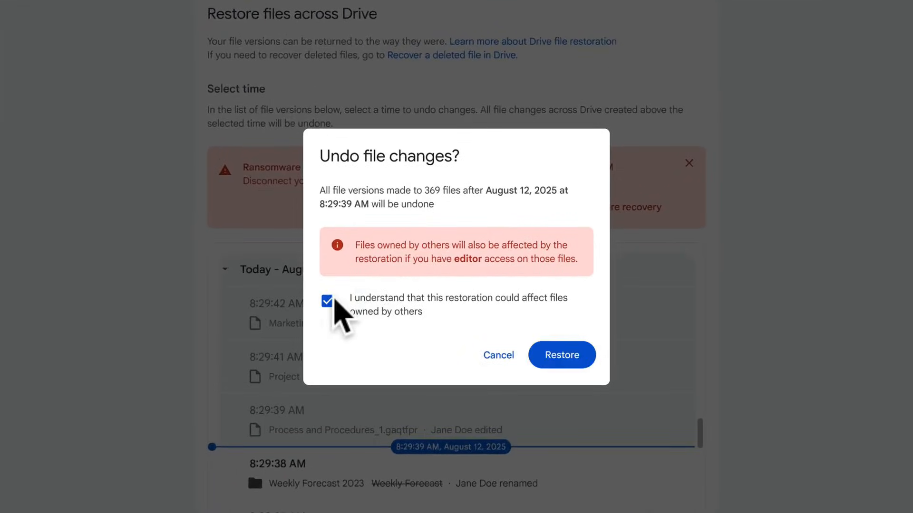
pyautogui.moveTo(561, 355)
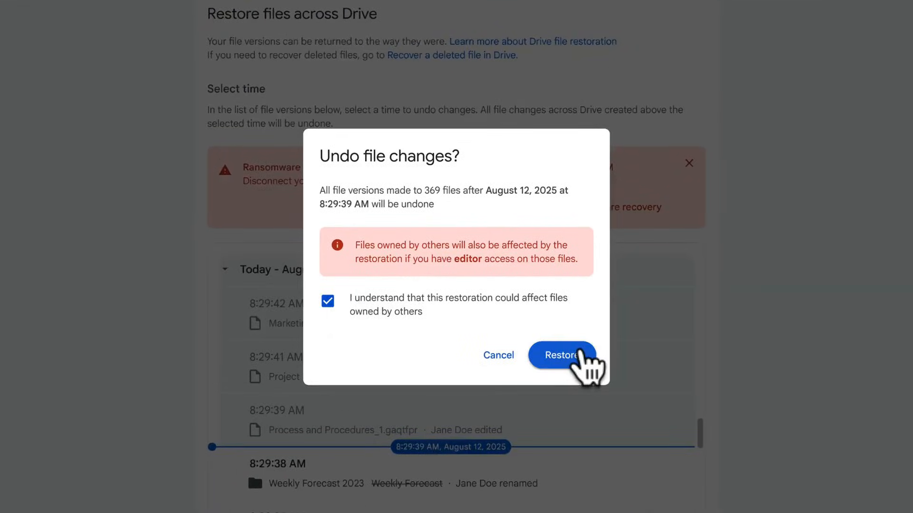
pyautogui.click(561, 356)
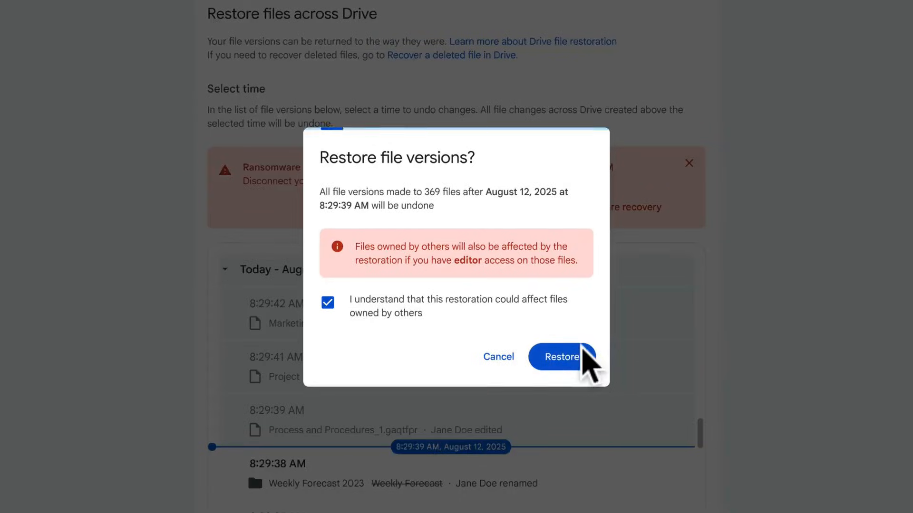
pyautogui.click(561, 357)
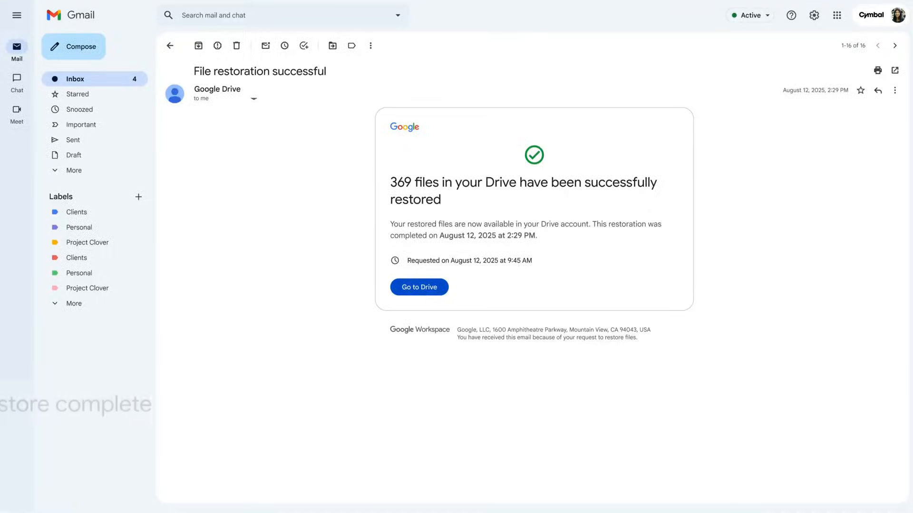
pyautogui.click(16, 15)
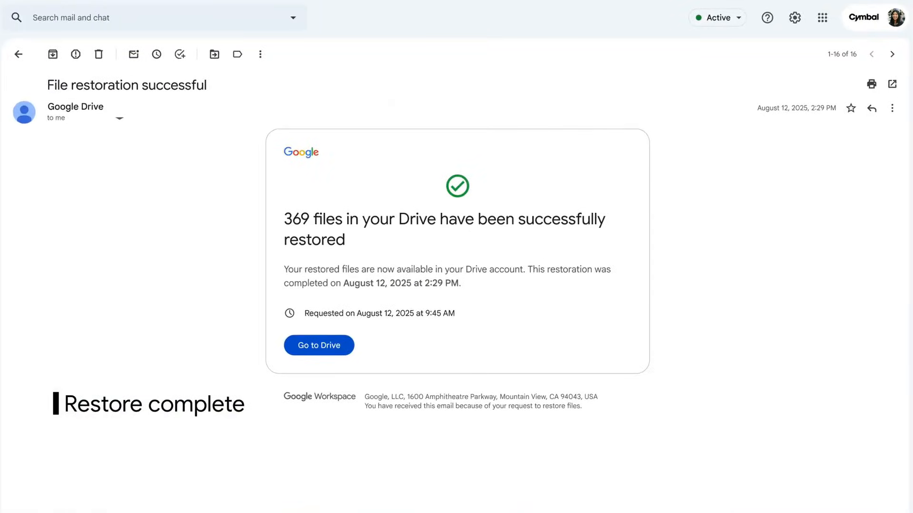